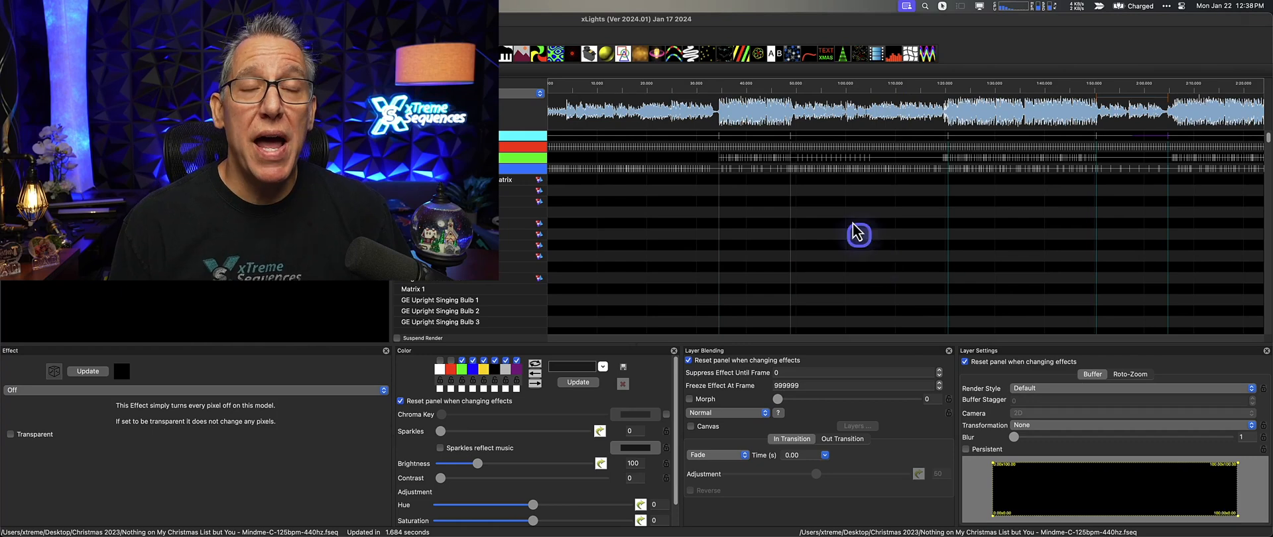
{"action": "mouse_move", "coordinate": [418, 289]}
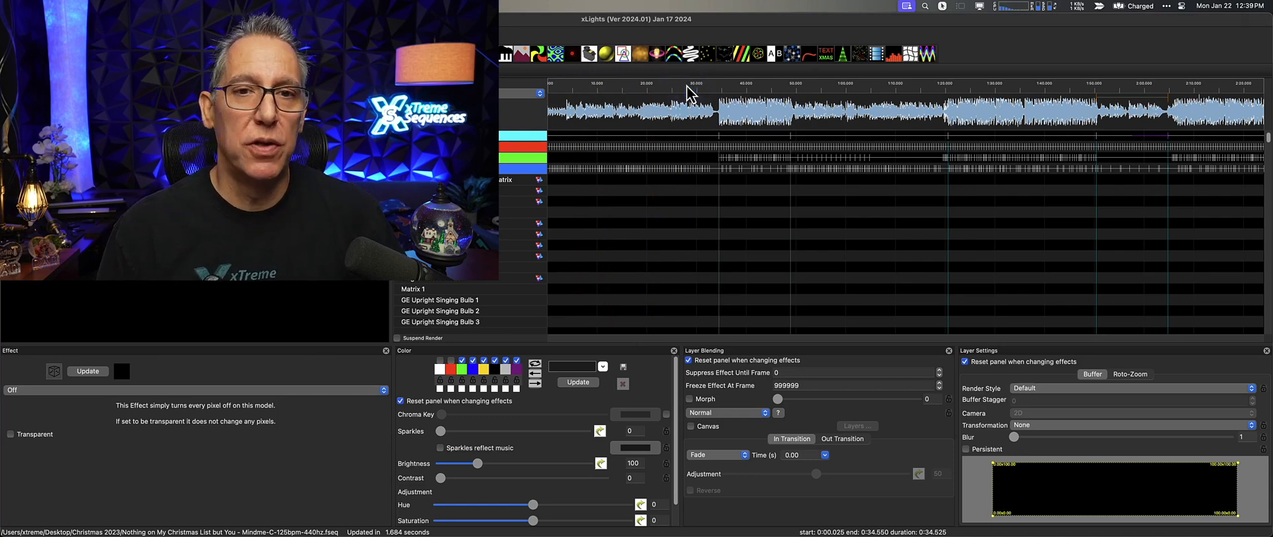
{"action": "mouse_move", "coordinate": [719, 87]}
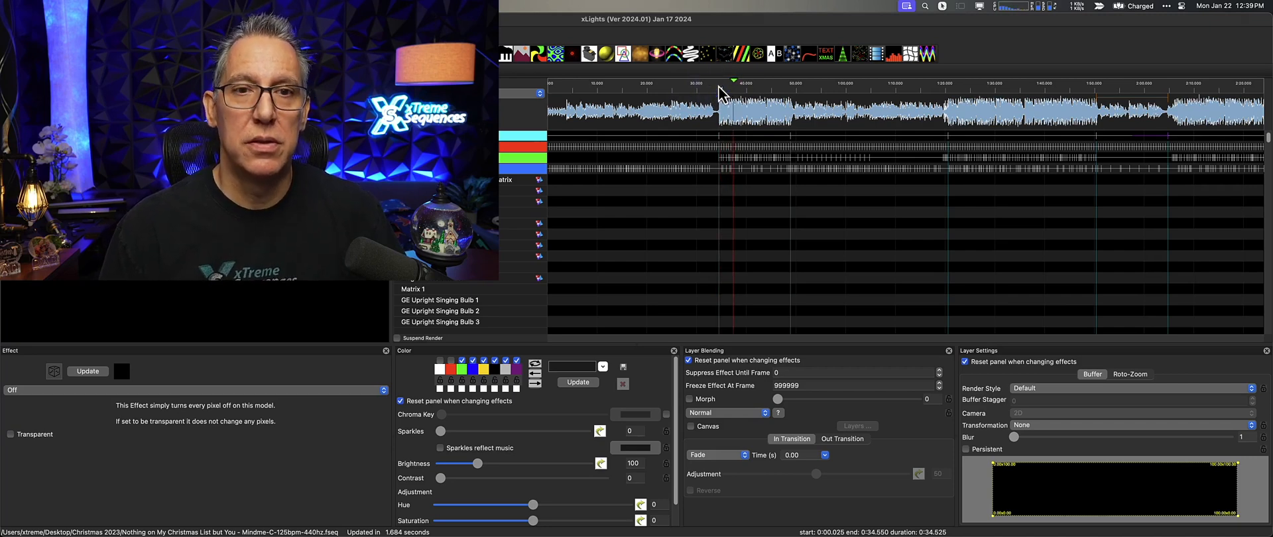
Step: Play a section of the song from the waveform with the house preview showing the models
{"action": "left_click", "coordinate": [759, 85]}
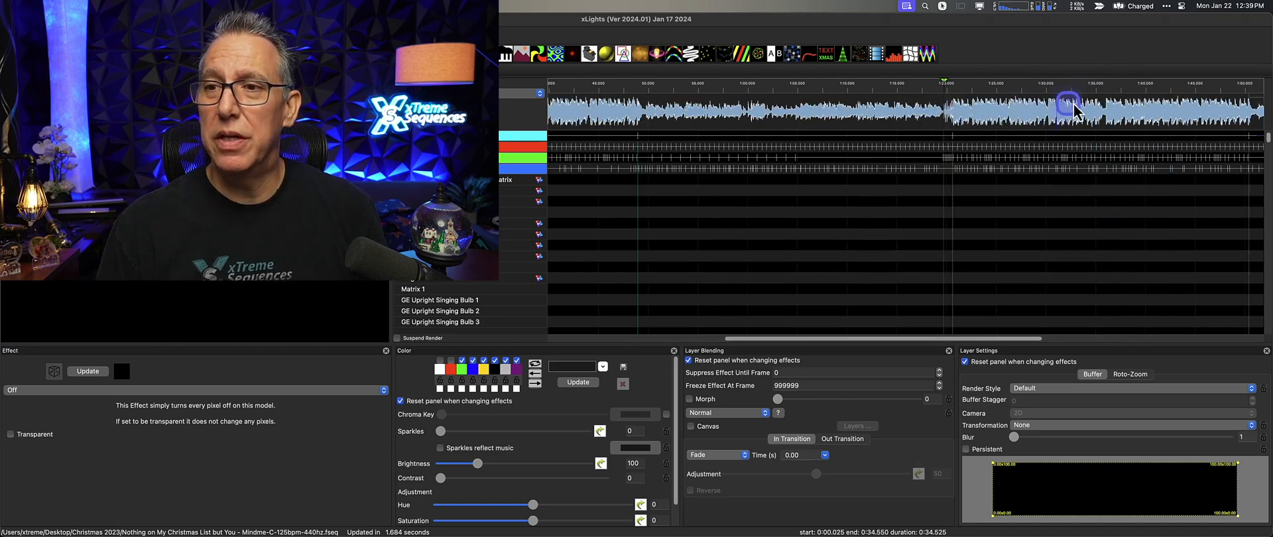
{"action": "mouse_move", "coordinate": [1209, 96]}
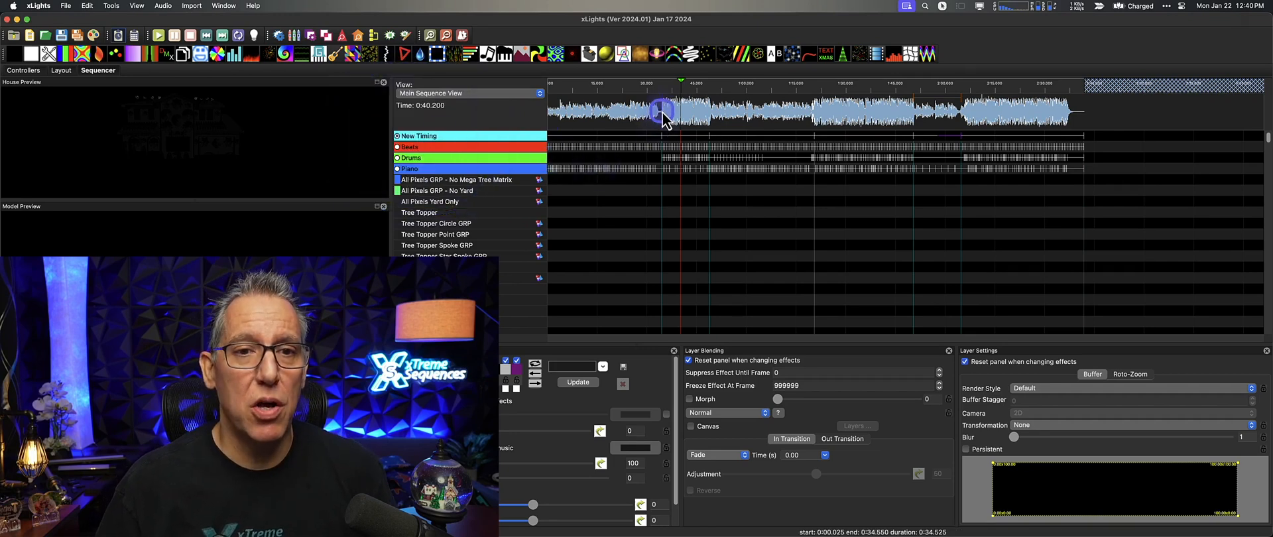
{"action": "left_click", "coordinate": [623, 114]}
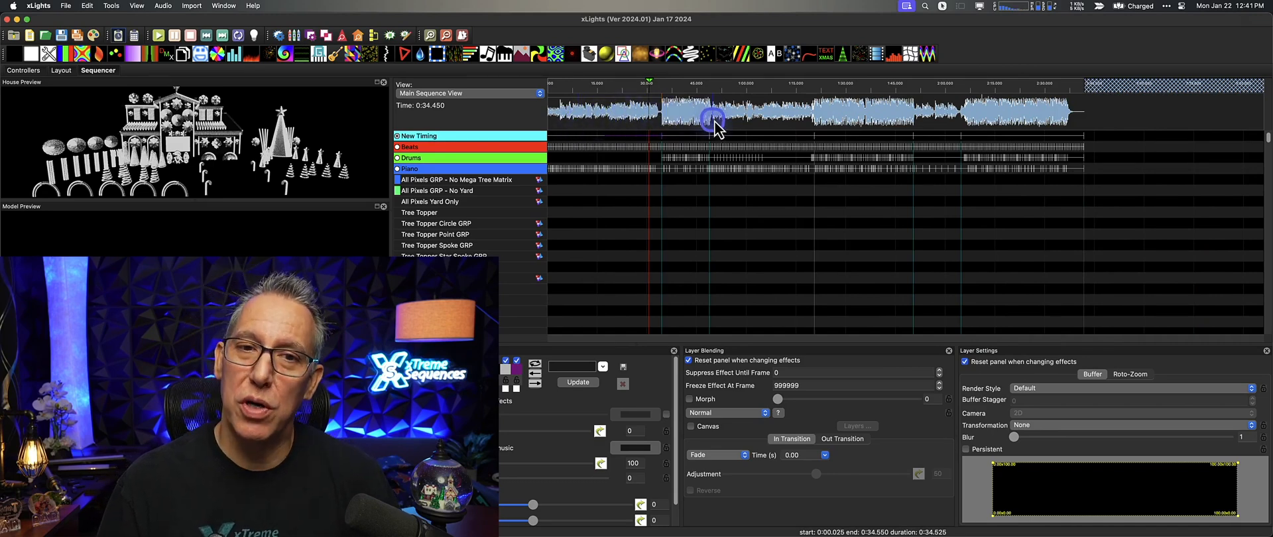
{"action": "mouse_move", "coordinate": [934, 120]}
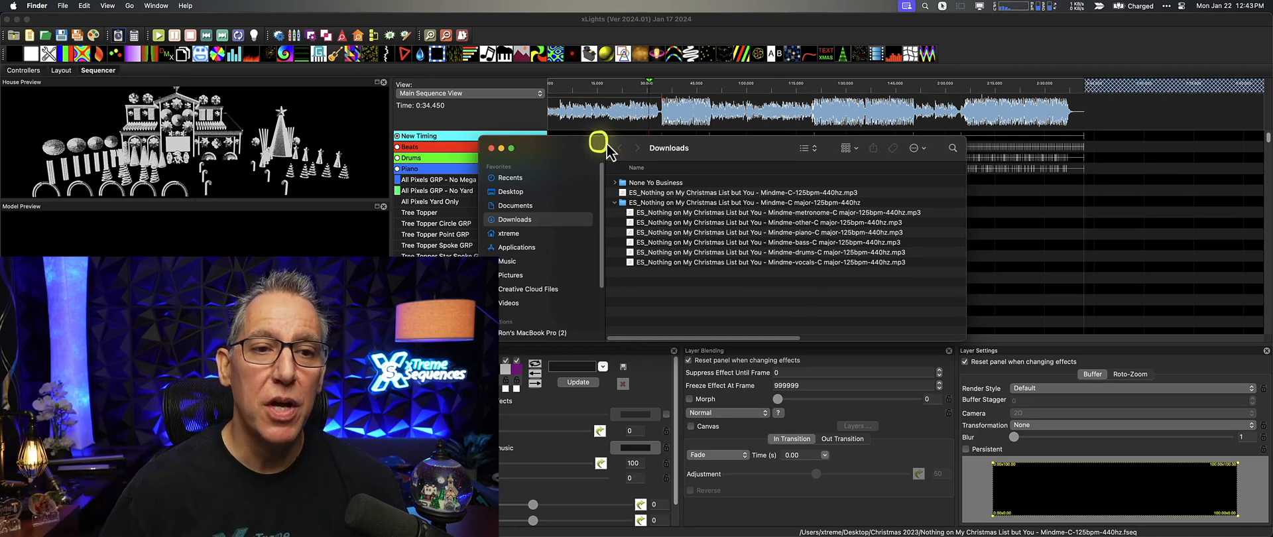
Step: Close Finder's Downloads window to return to the xLights sequence
{"action": "left_click", "coordinate": [491, 147]}
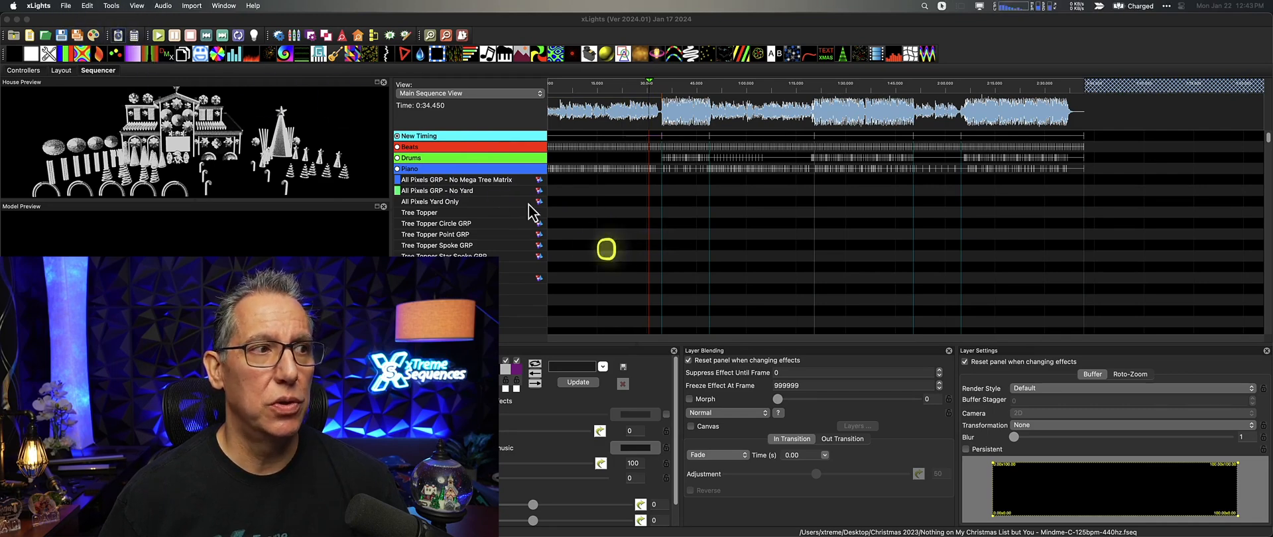
Step: In Sequence Settings, set the media to the drums-only MP3 from the stems folder and confirm
{"action": "left_click", "coordinate": [65, 5]}
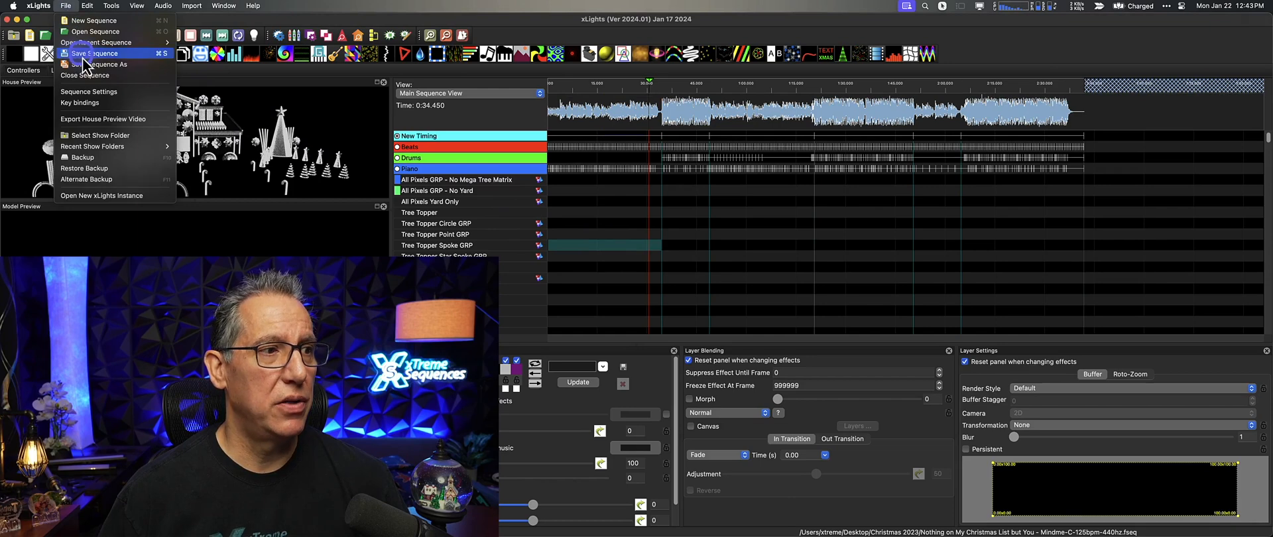
{"action": "left_click", "coordinate": [89, 91]}
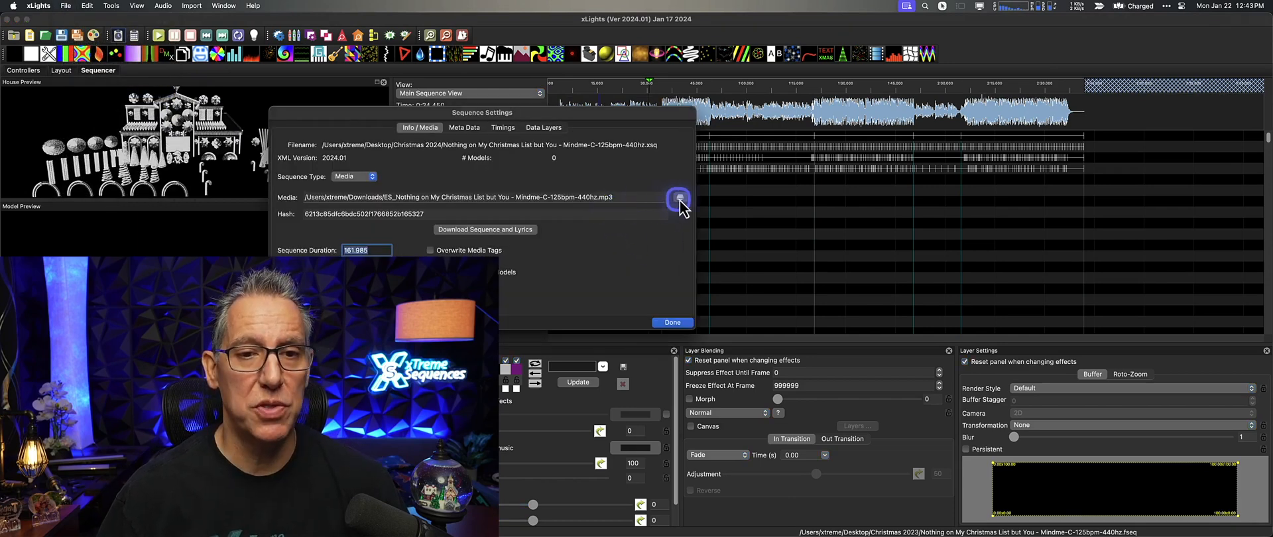
{"action": "left_click", "coordinate": [679, 197]}
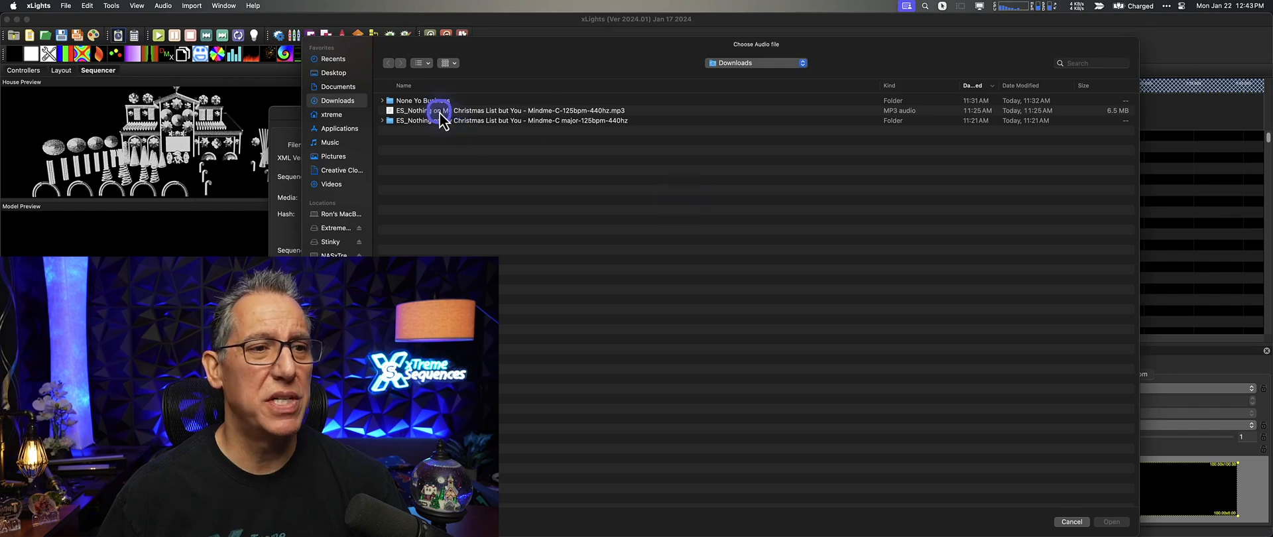
{"action": "double_click", "coordinate": [443, 110]}
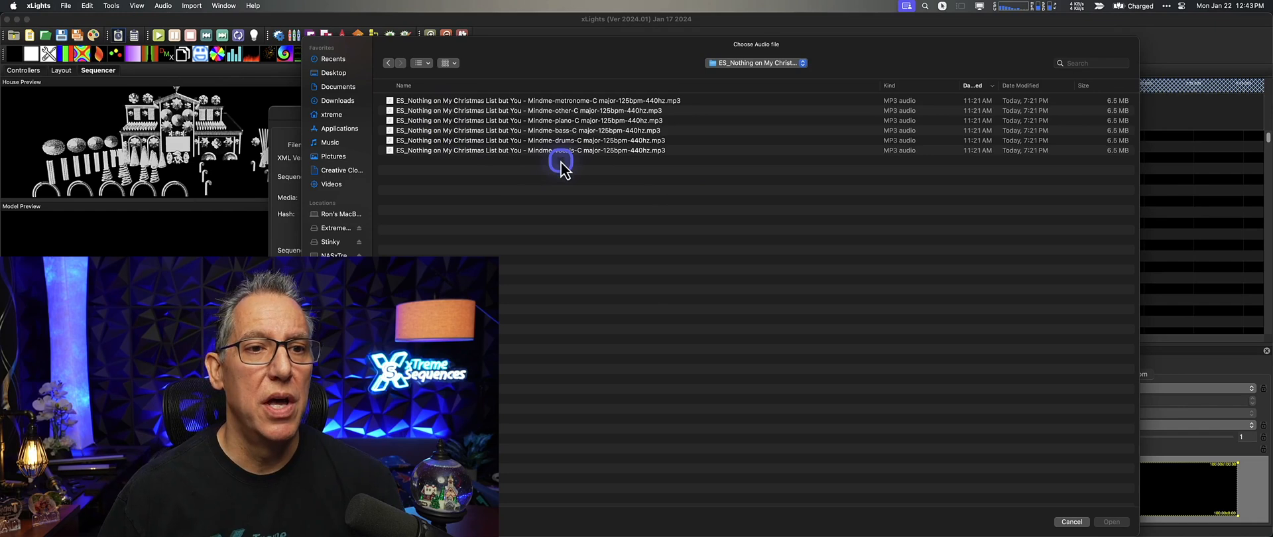
{"action": "left_click", "coordinate": [527, 140]}
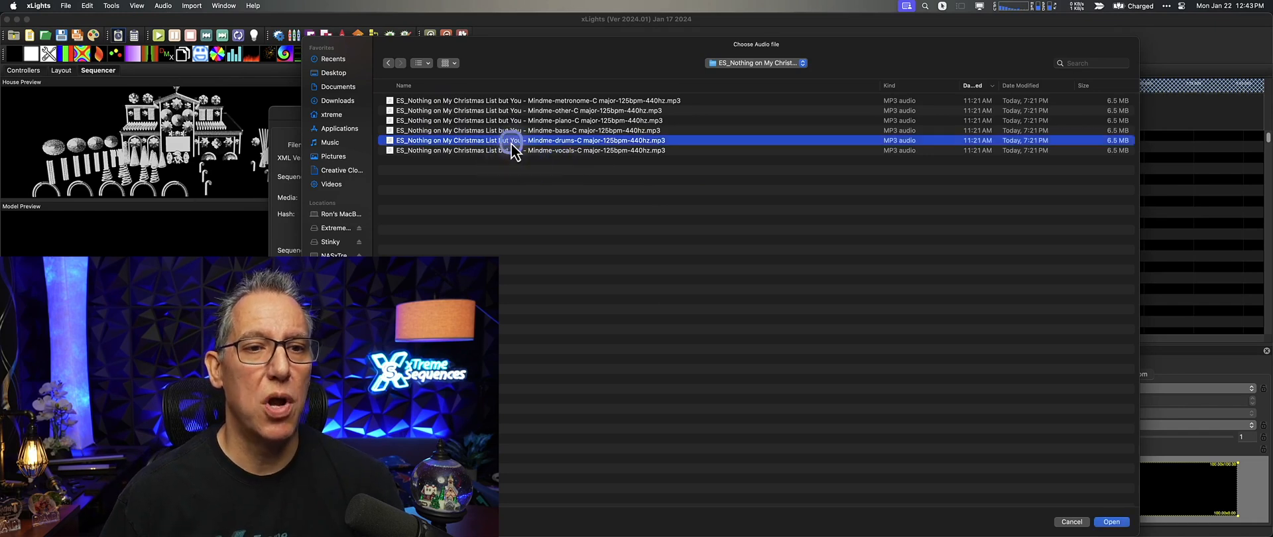
{"action": "left_click", "coordinate": [1111, 521]}
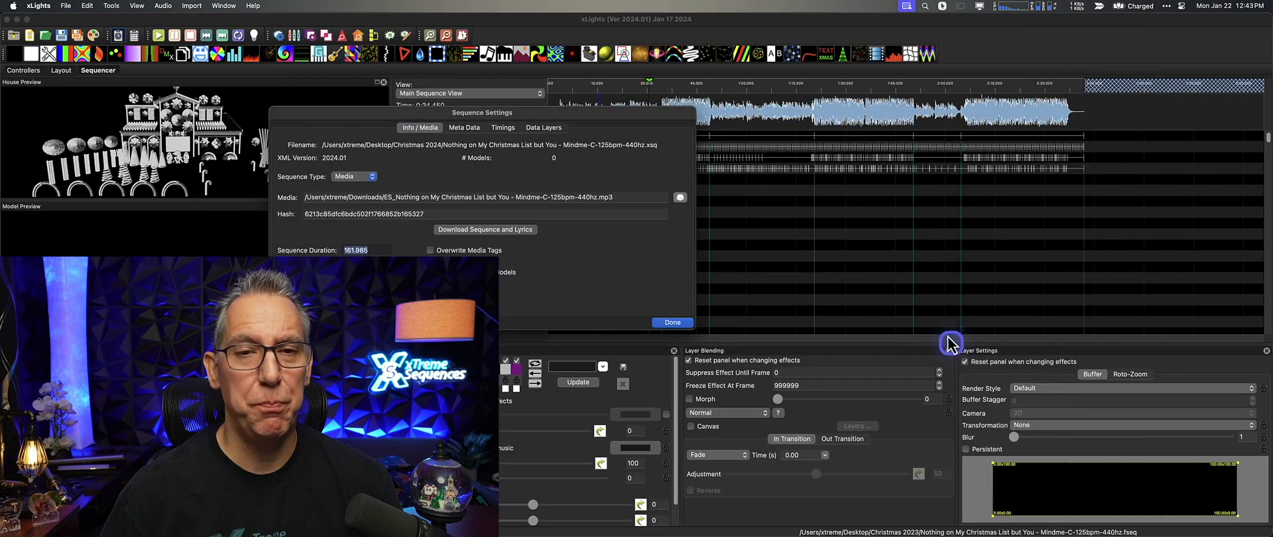
{"action": "left_click", "coordinate": [672, 322]}
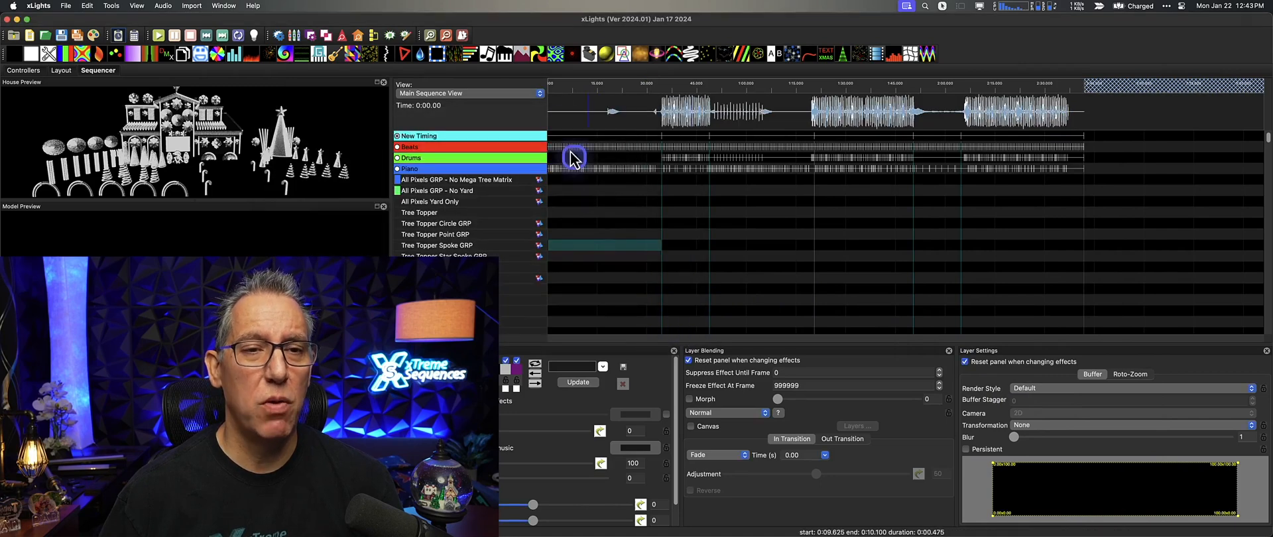
{"action": "left_click", "coordinate": [605, 86]}
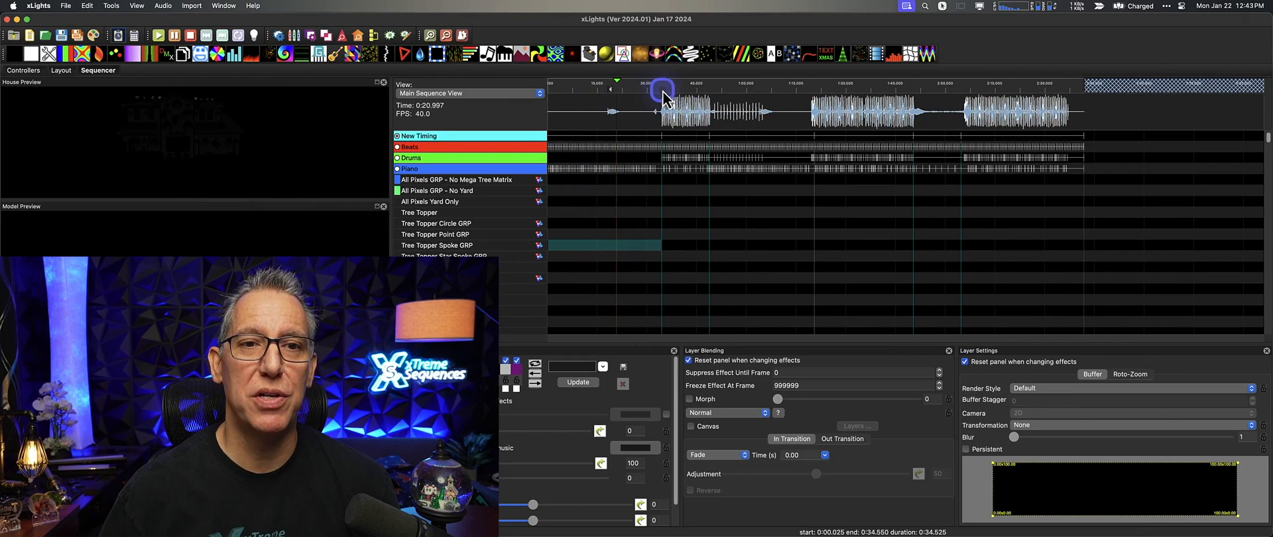
{"action": "left_click", "coordinate": [661, 83]}
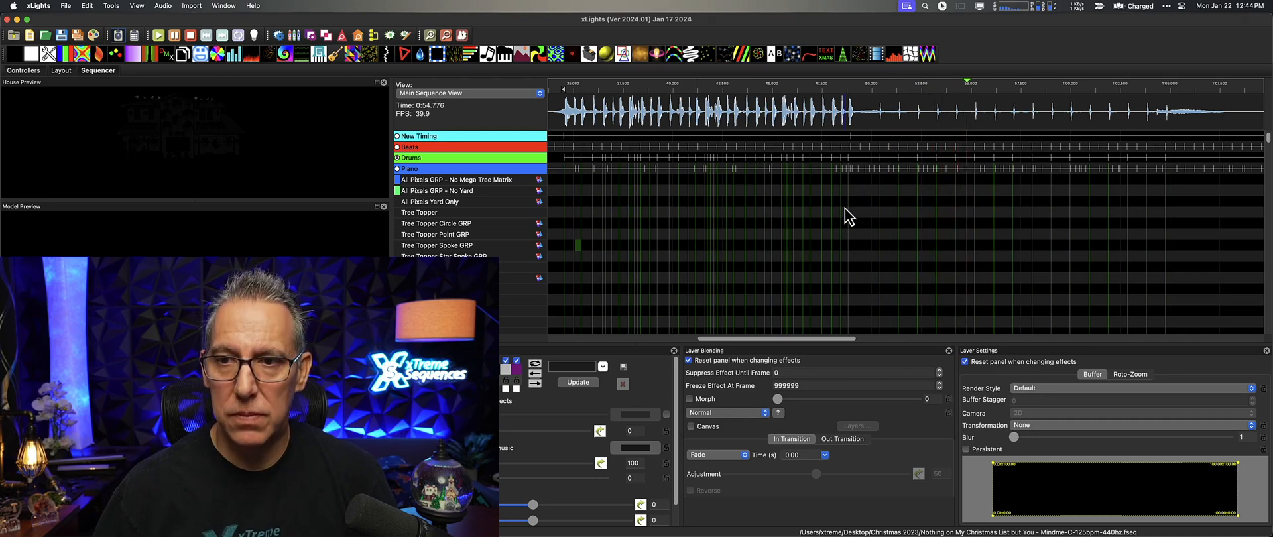
{"action": "left_click", "coordinate": [559, 89]}
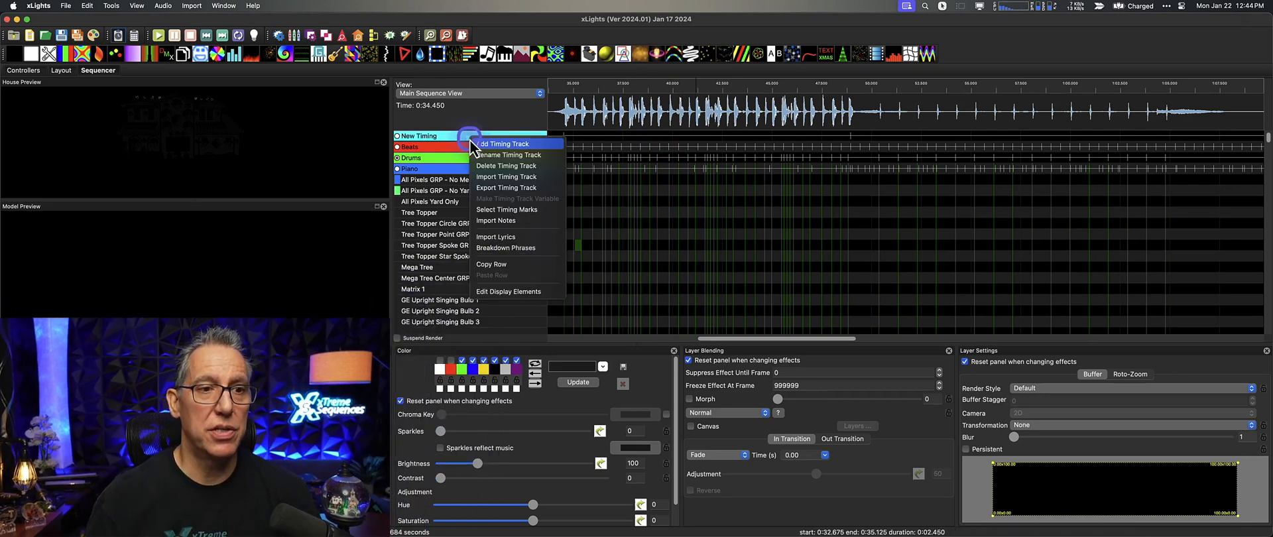
Step: Start a Note Onset timing track, drop its sensitivity to 0.0, then cancel it
{"action": "left_click", "coordinate": [504, 143]}
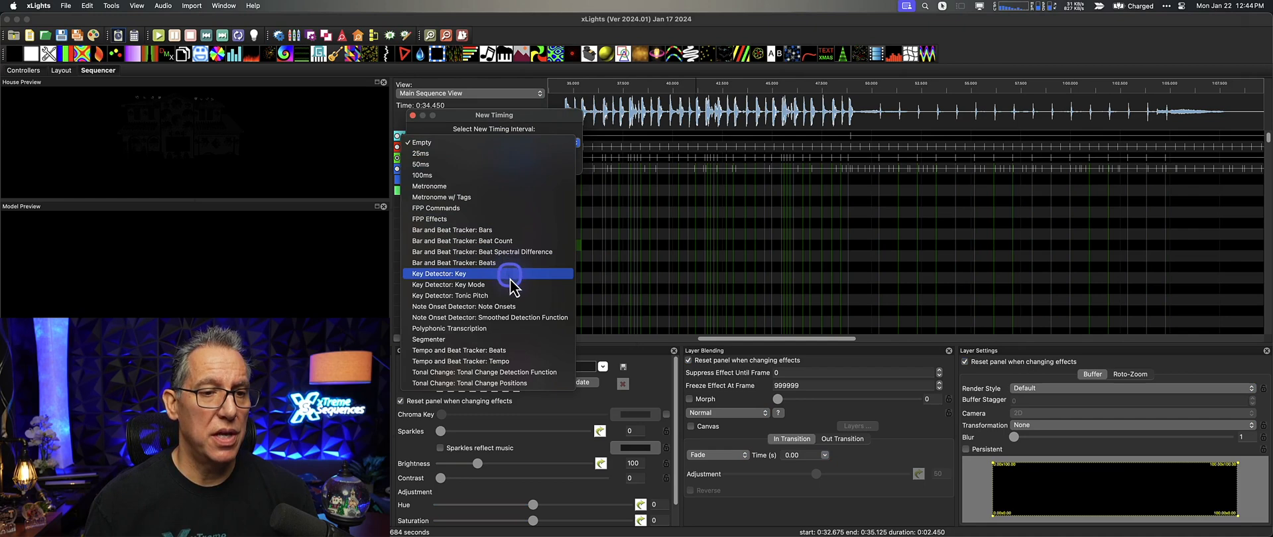
{"action": "left_click", "coordinate": [464, 306]}
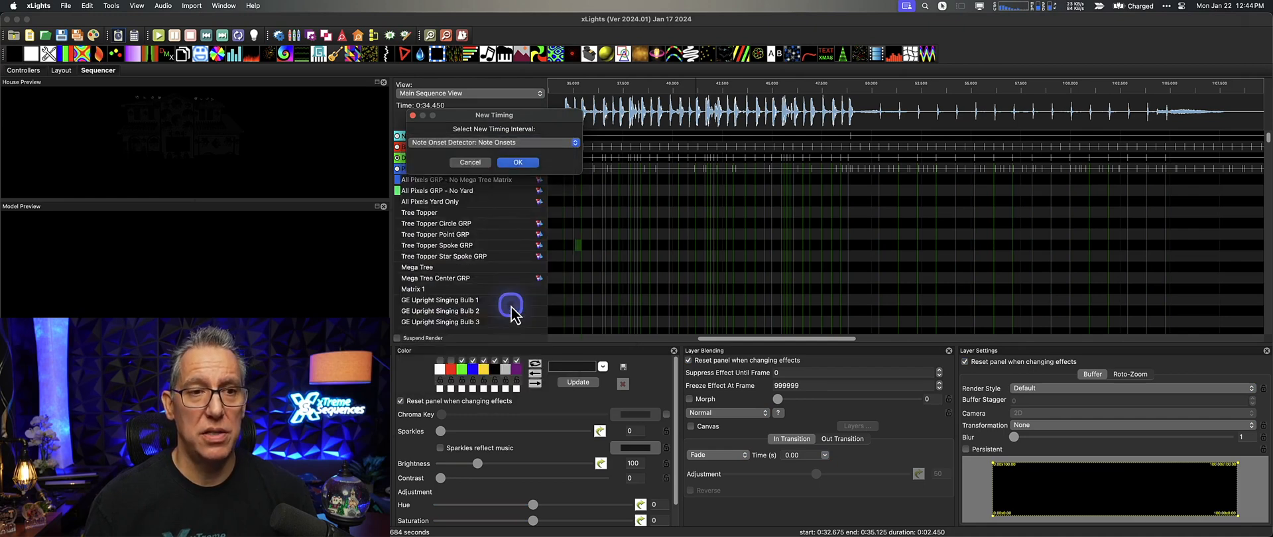
{"action": "left_click", "coordinate": [519, 162]}
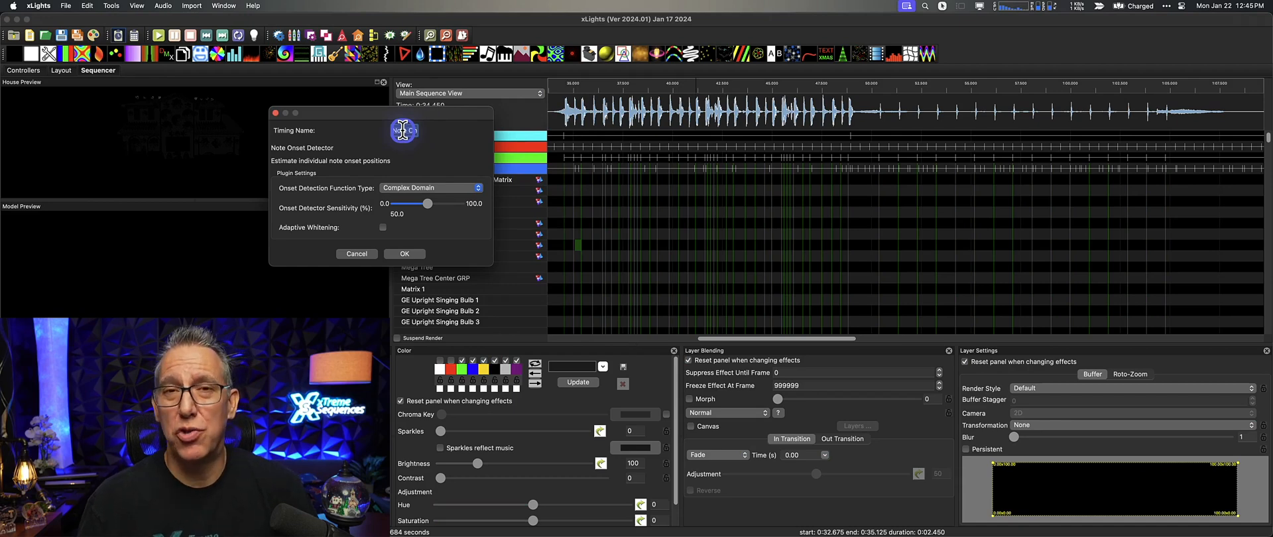
{"action": "left_click_drag", "start_coordinate": [428, 204], "coordinate": [422, 204]}
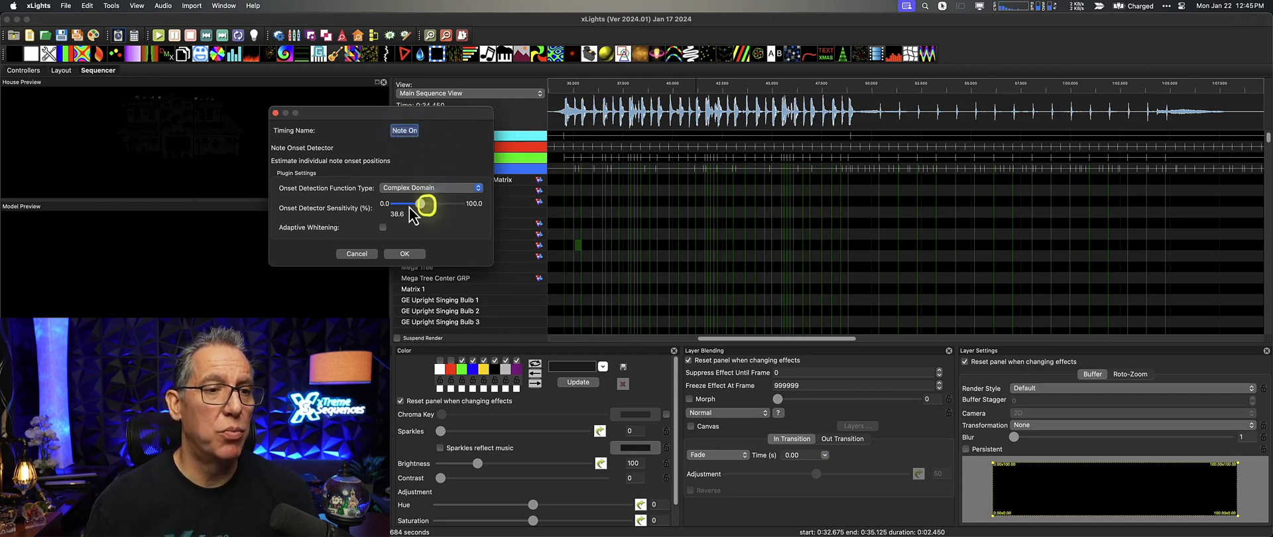
{"action": "left_click_drag", "start_coordinate": [422, 203], "coordinate": [393, 203]}
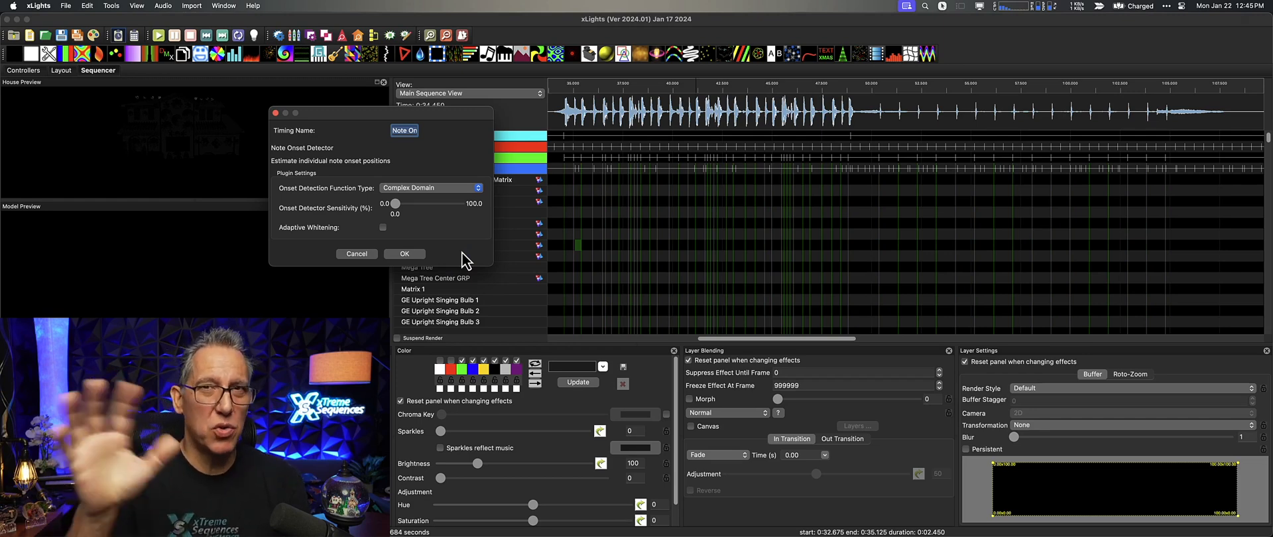
{"action": "mouse_move", "coordinate": [357, 253]}
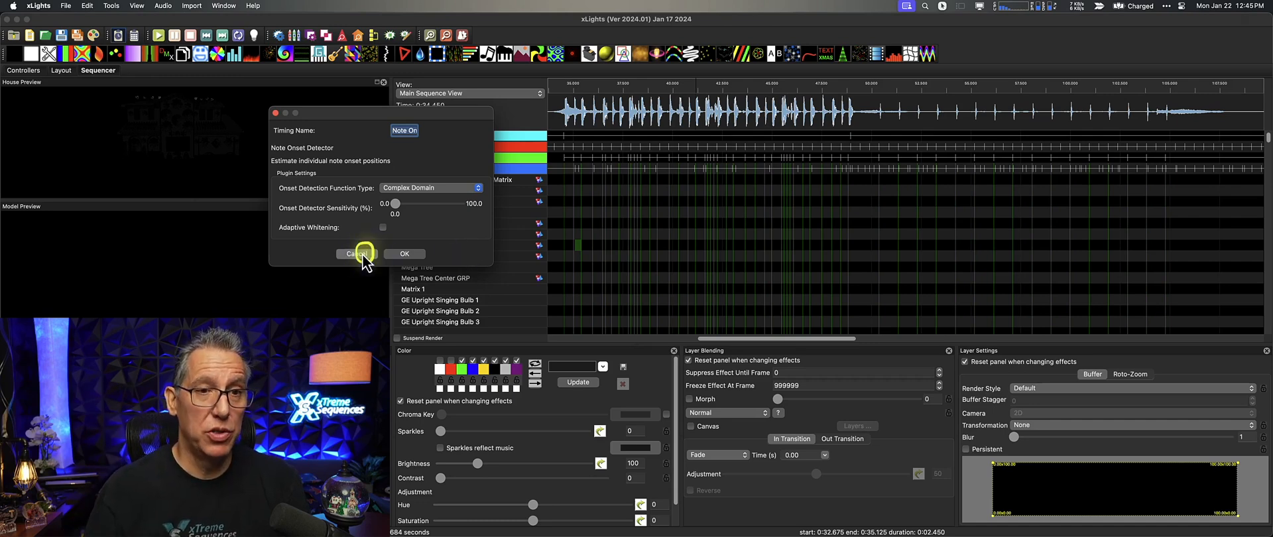
{"action": "left_click", "coordinate": [354, 253]}
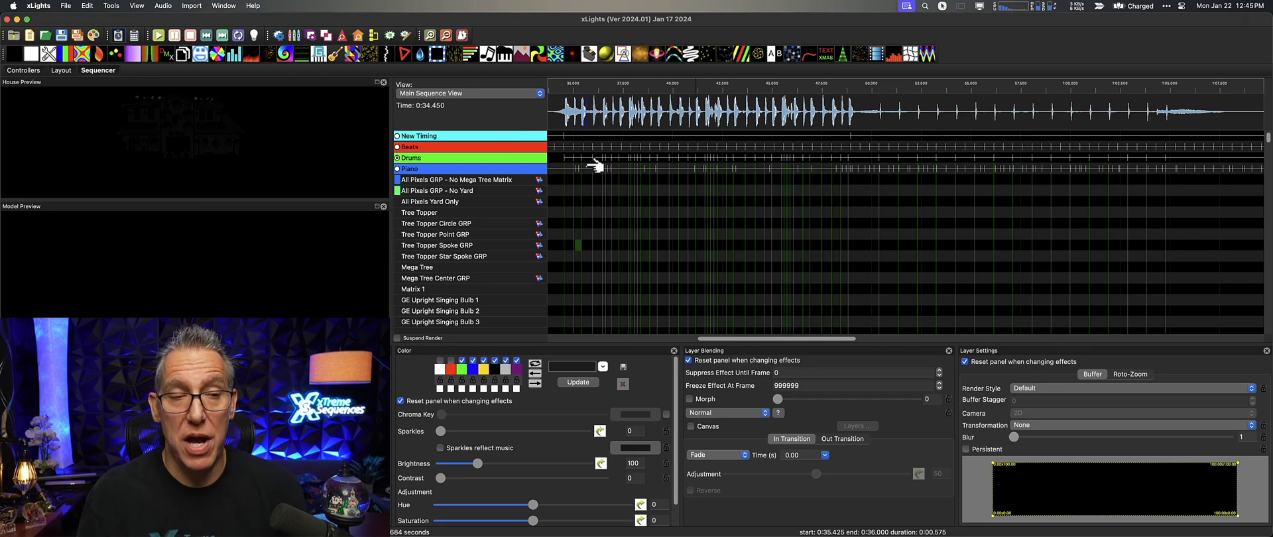
Step: In Sequence Settings, set the media file back to the main song and confirm
{"action": "left_click", "coordinate": [66, 5]}
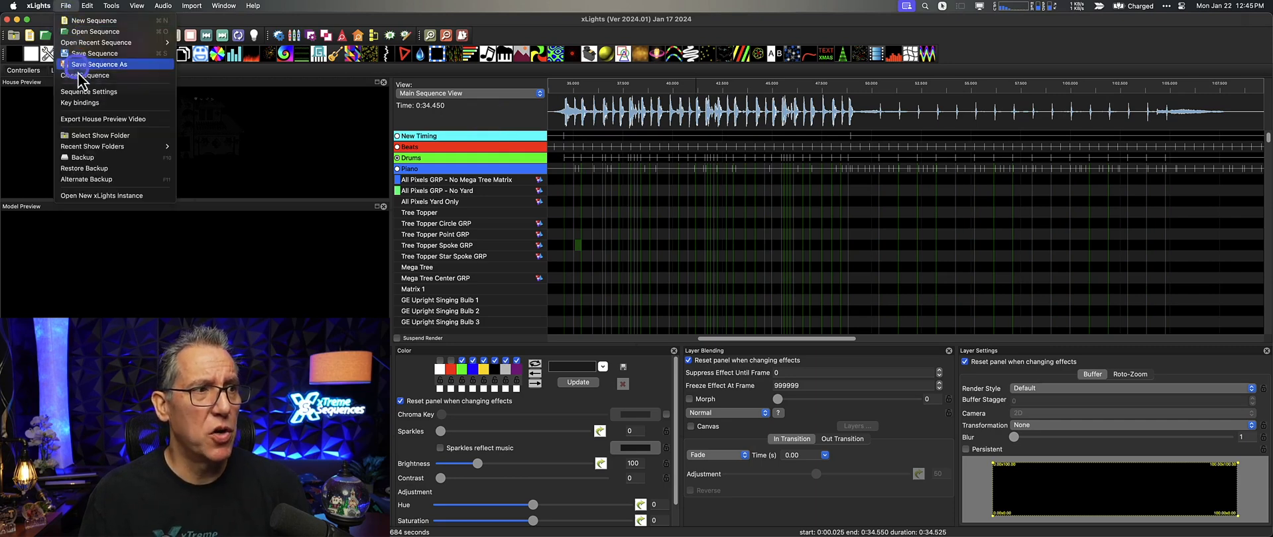
{"action": "left_click", "coordinate": [89, 91]}
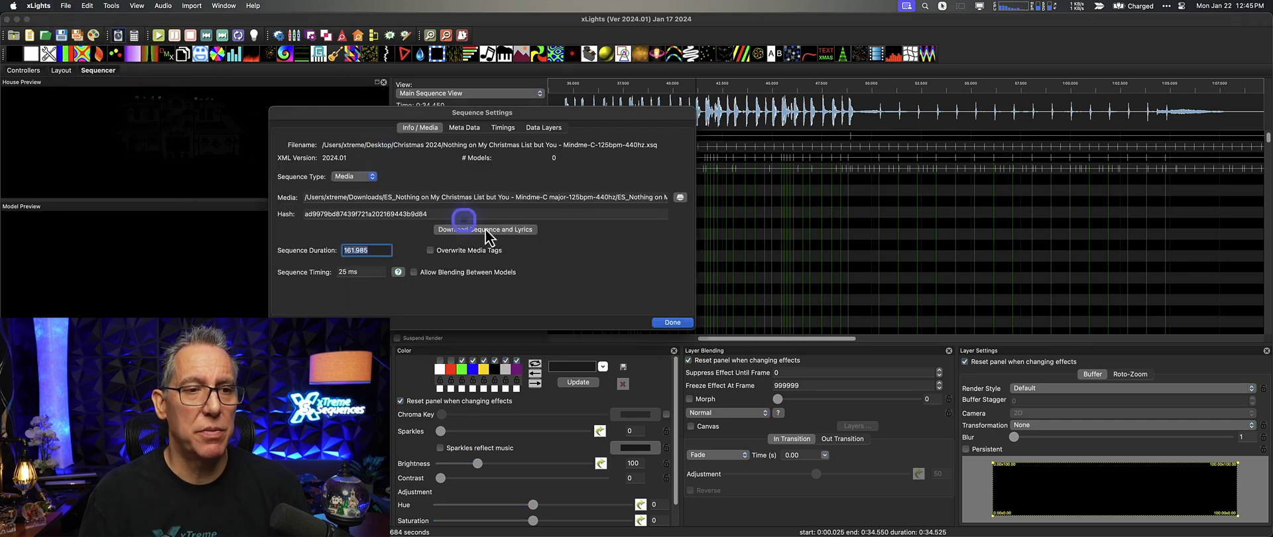
{"action": "left_click", "coordinate": [681, 198]}
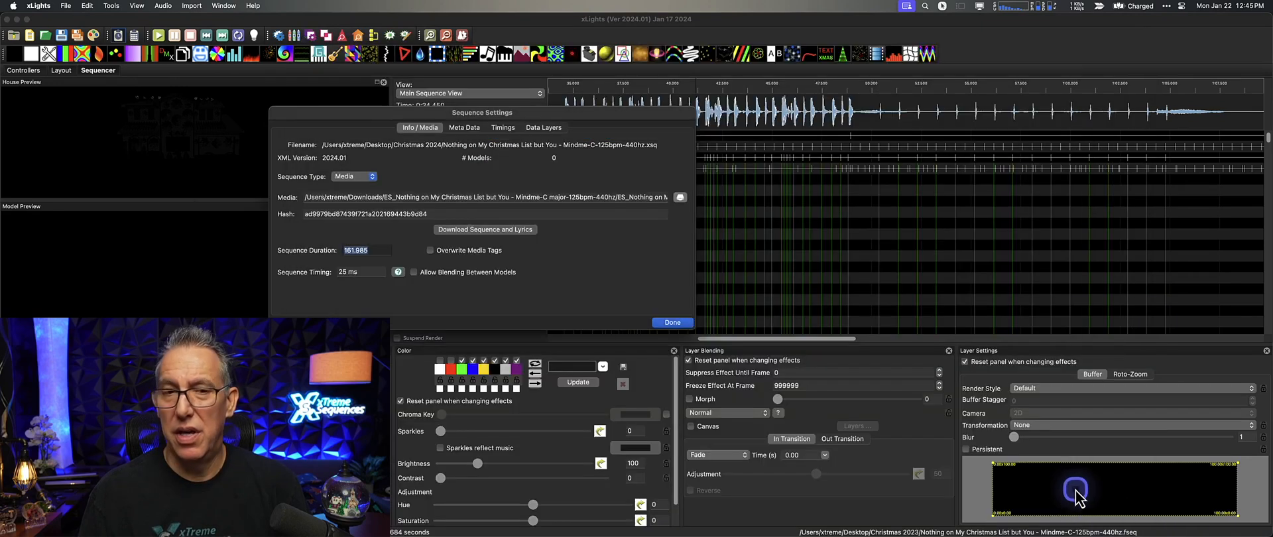
{"action": "left_click", "coordinate": [670, 322]}
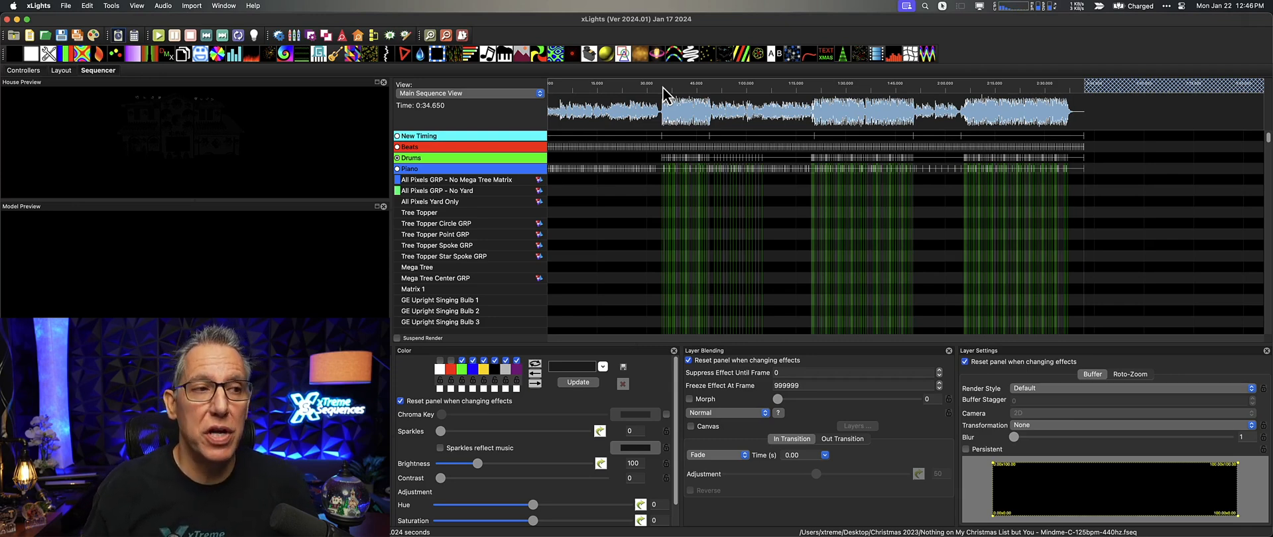
{"action": "mouse_move", "coordinate": [61, 73]}
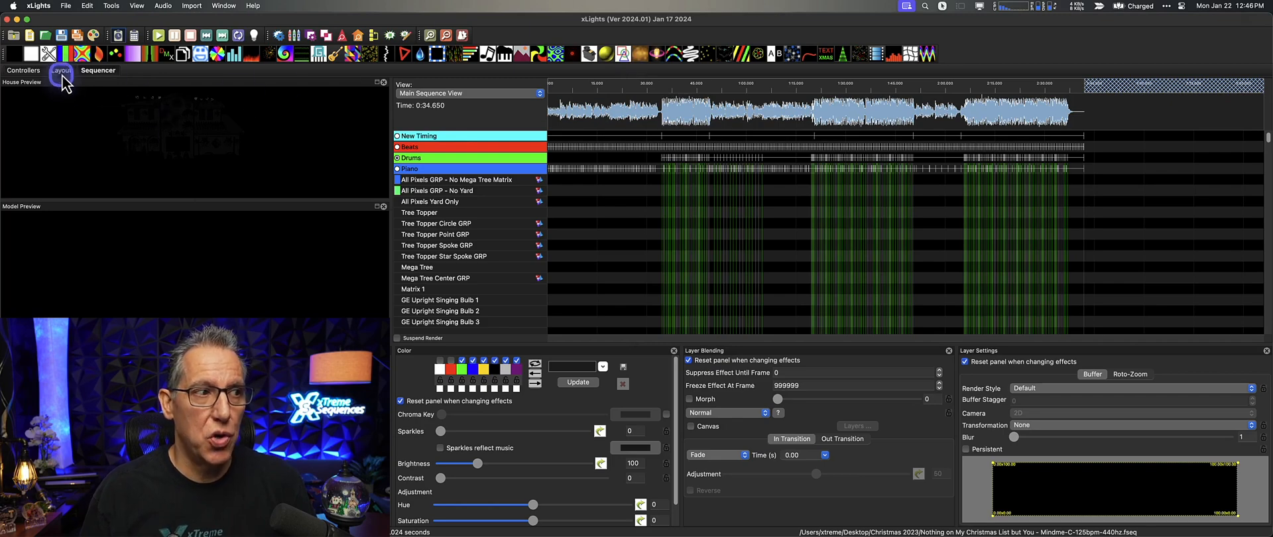
Step: Switch to the Layout tab to view all the house display models
{"action": "left_click", "coordinate": [59, 70]}
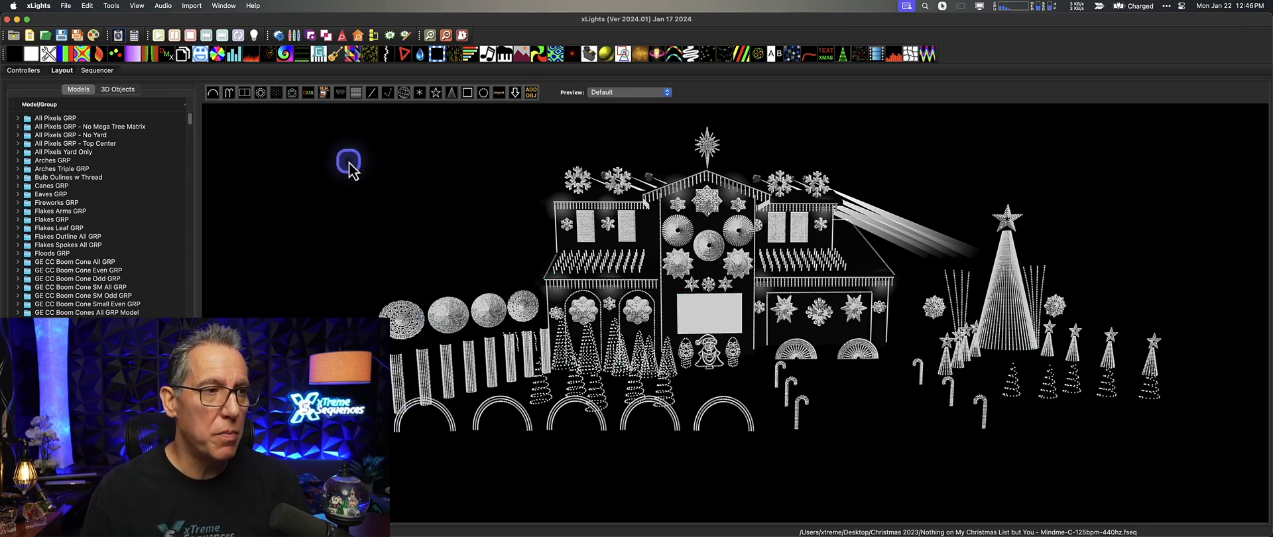
{"action": "left_click", "coordinate": [97, 70]}
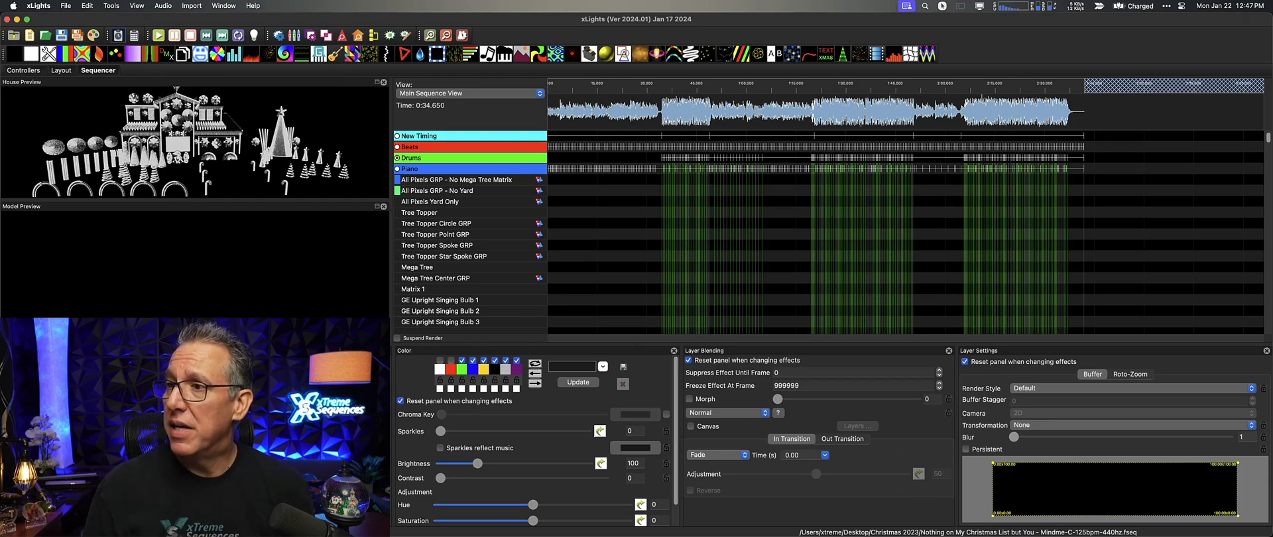
Step: Bring up the ChatGPT chat listing eight hex colour suggestions for the song
{"action": "left_click", "coordinate": [605, 98]}
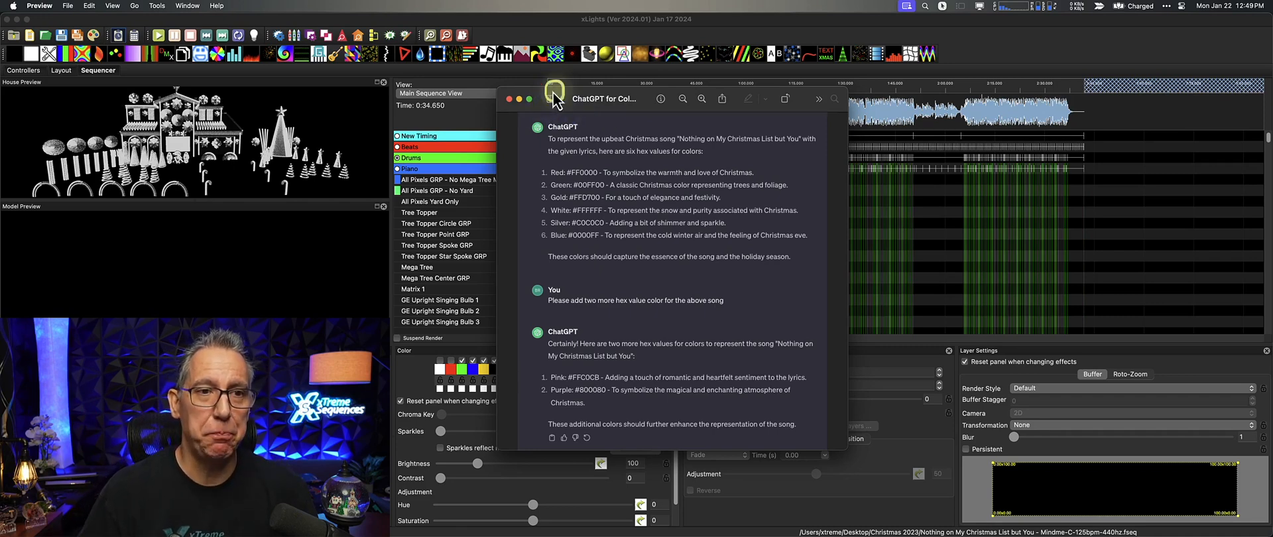
{"action": "left_click", "coordinate": [507, 98]}
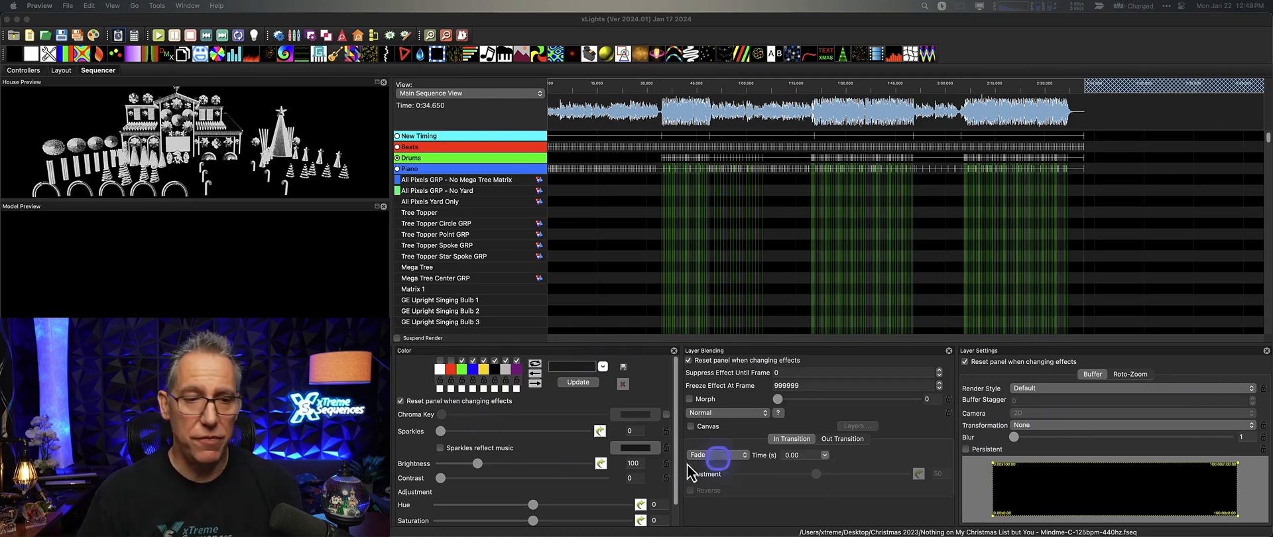
{"action": "left_click", "coordinate": [443, 372]}
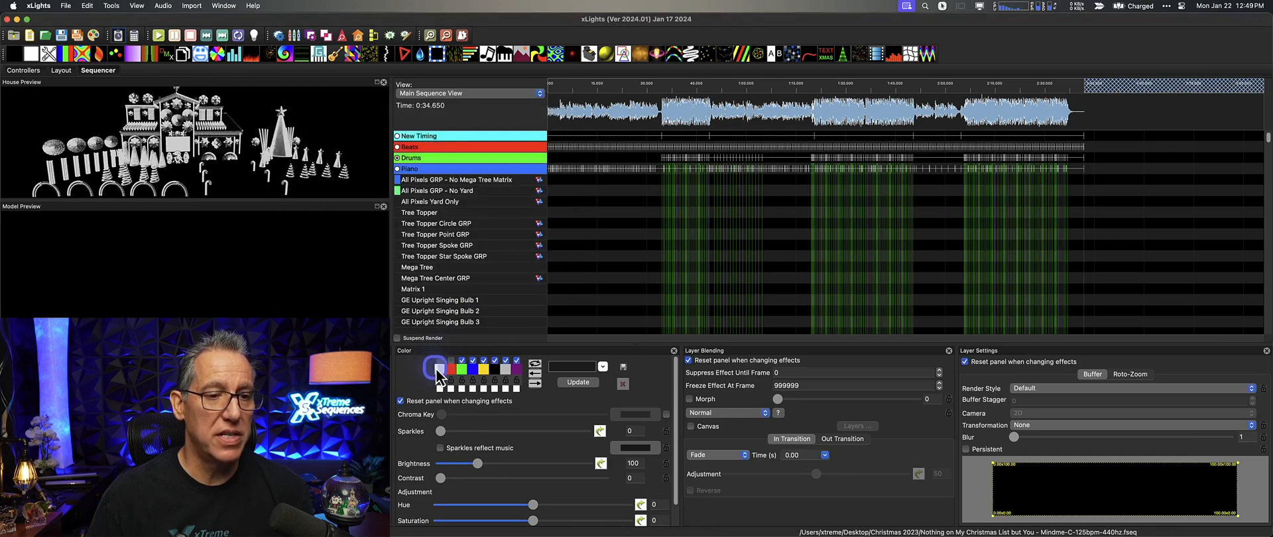
{"action": "left_click", "coordinate": [436, 368]}
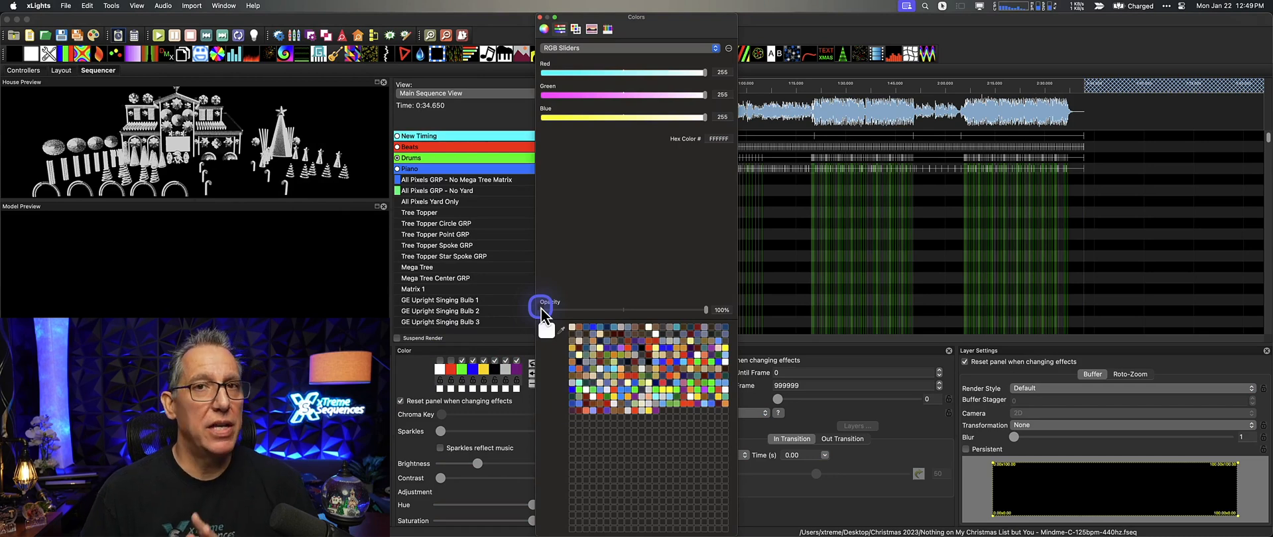
{"action": "mouse_move", "coordinate": [542, 314]}
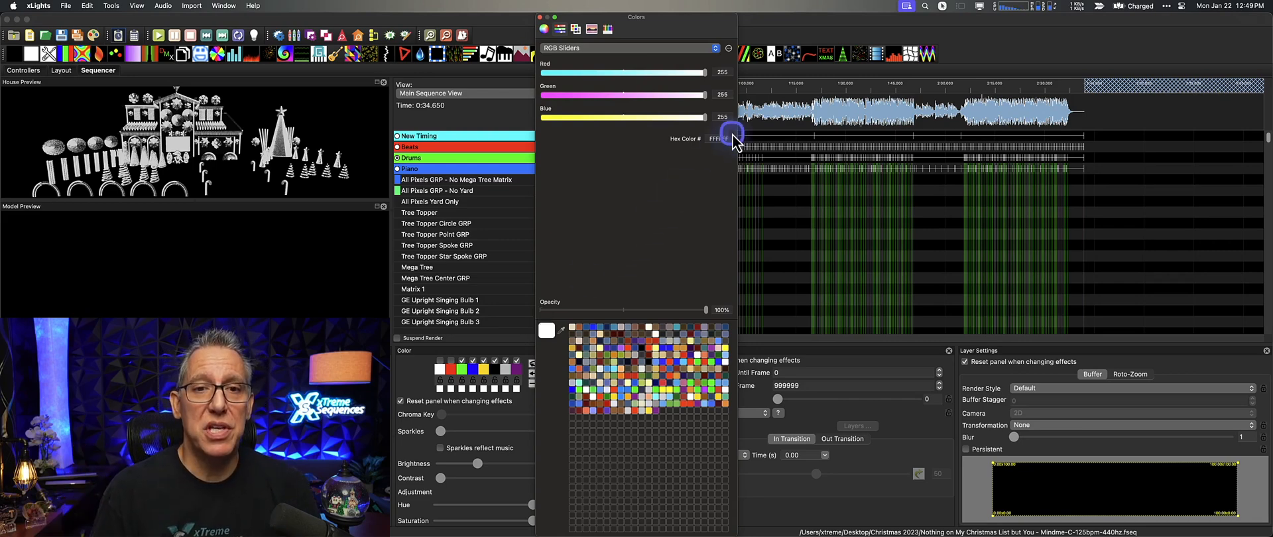
{"action": "mouse_move", "coordinate": [732, 155]}
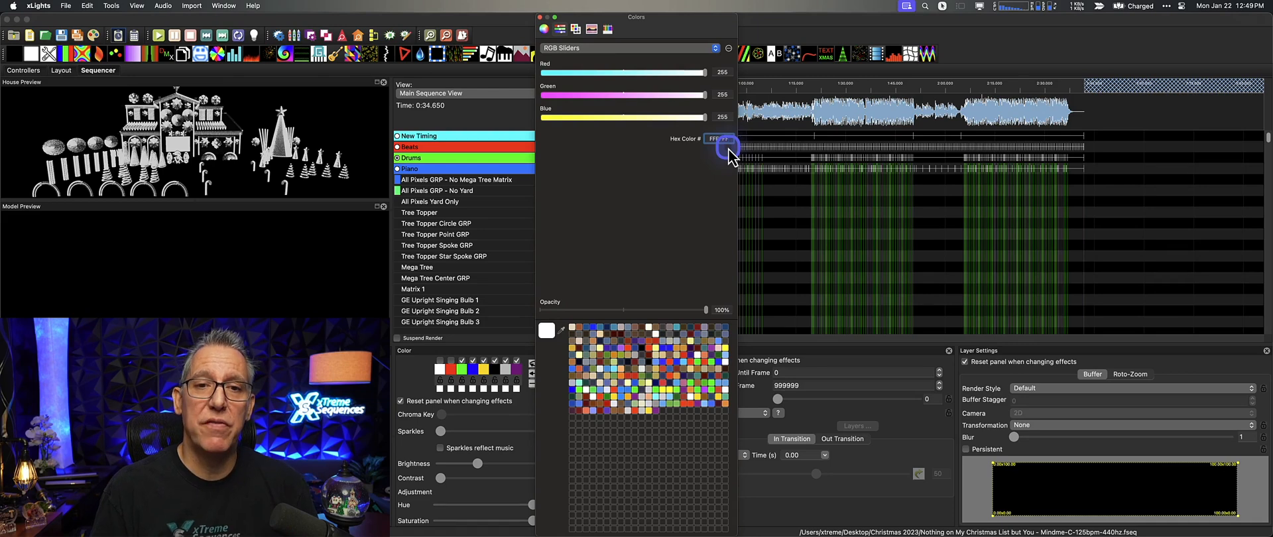
{"action": "left_click", "coordinate": [718, 138]}
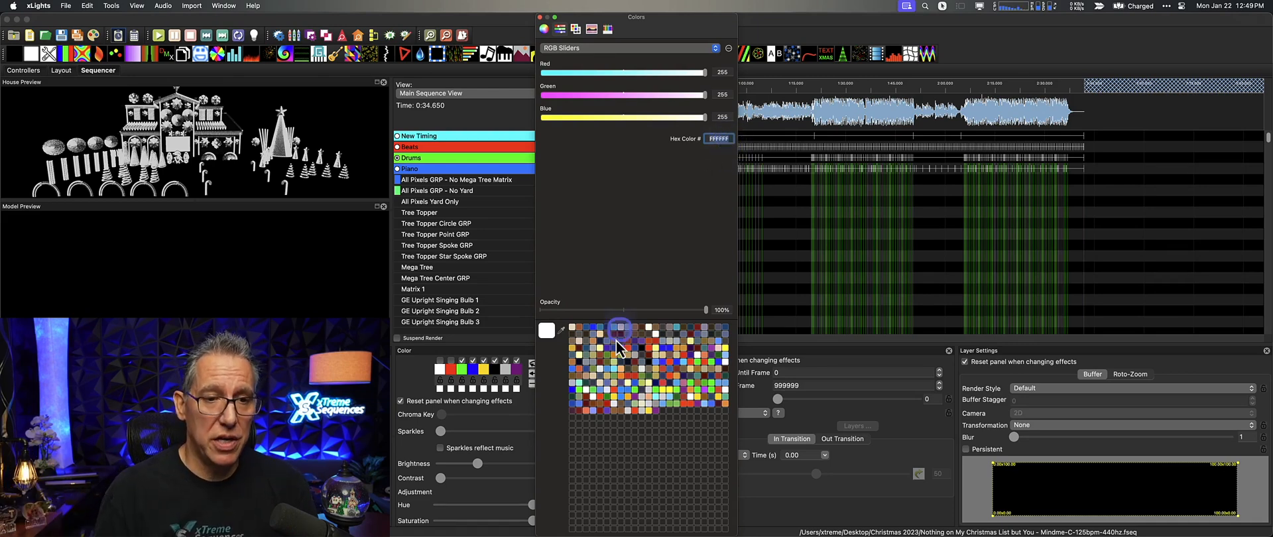
{"action": "mouse_move", "coordinate": [666, 416]}
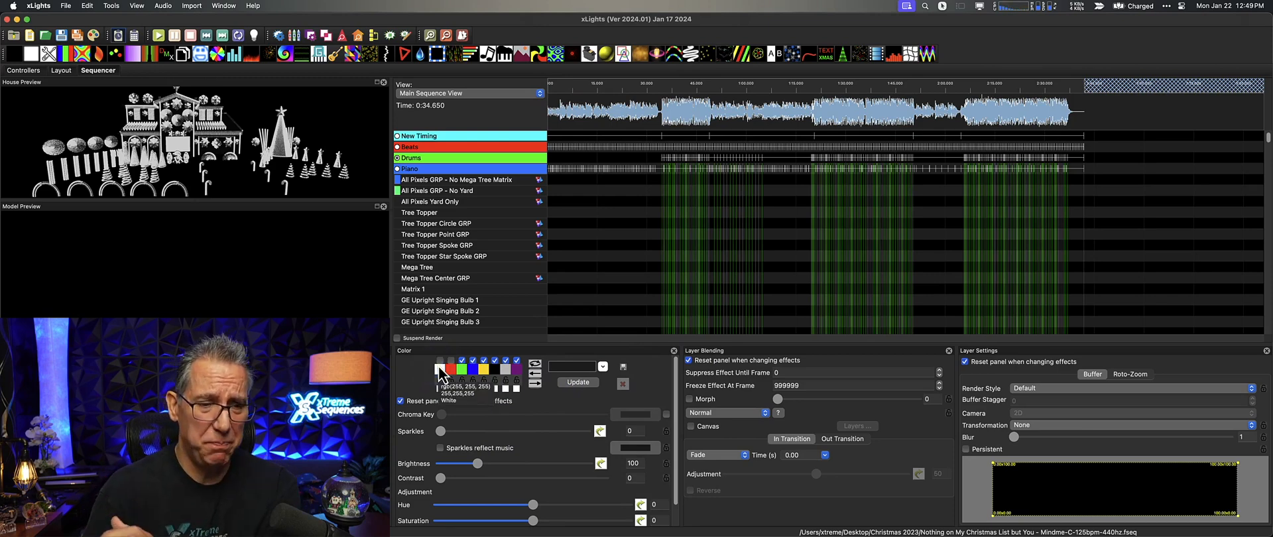
{"action": "mouse_move", "coordinate": [588, 402]}
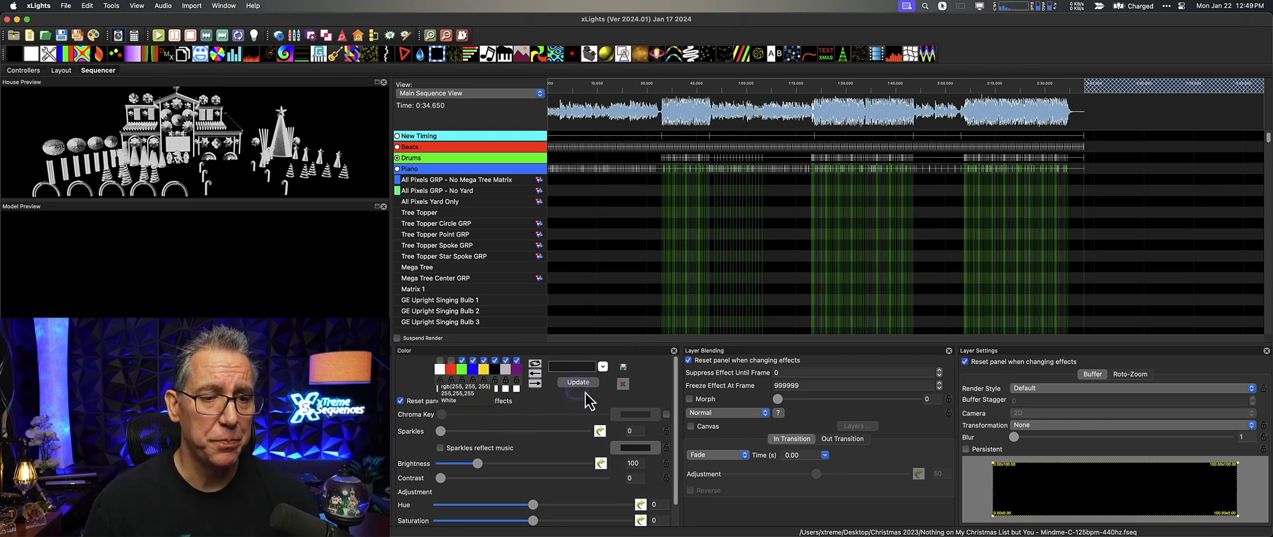